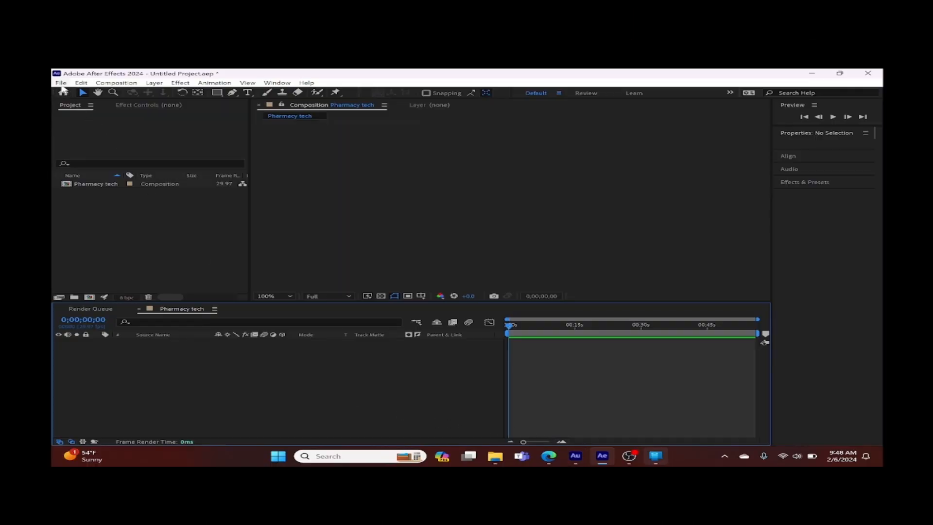
- Close the Pharmacy tech project without saving its changes
{"action": "left_click", "coordinate": [60, 83]}
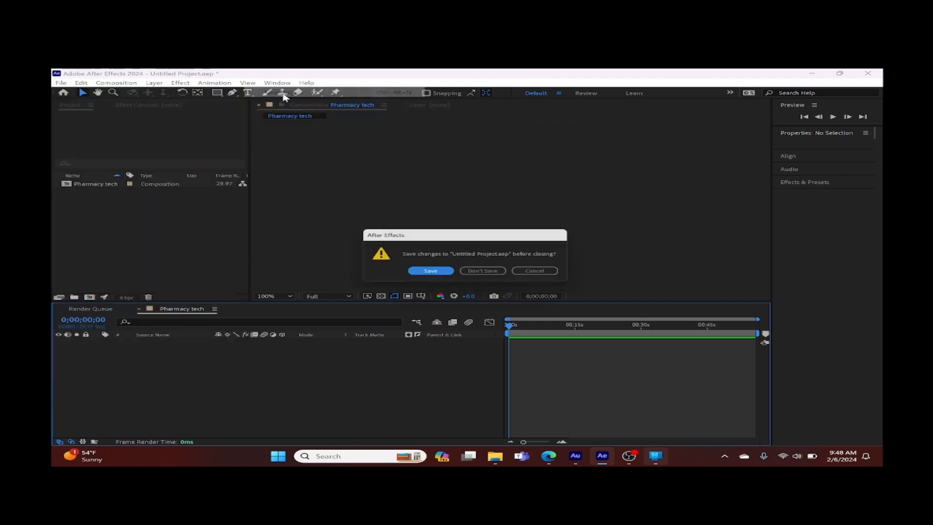
{"action": "left_click", "coordinate": [482, 270]}
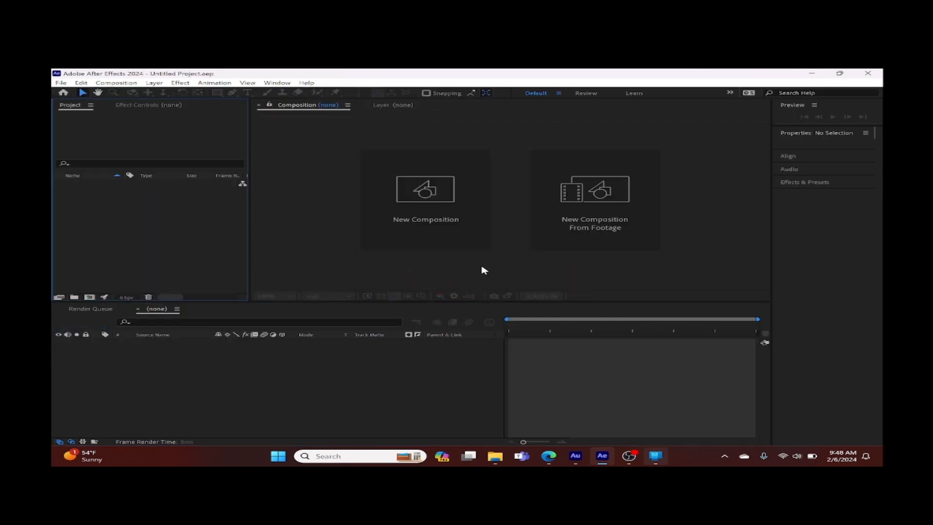
- Create a new 1920x1080, 29.97 fps composition named SMOKE/FOG with a black background
{"action": "left_click", "coordinate": [425, 189]}
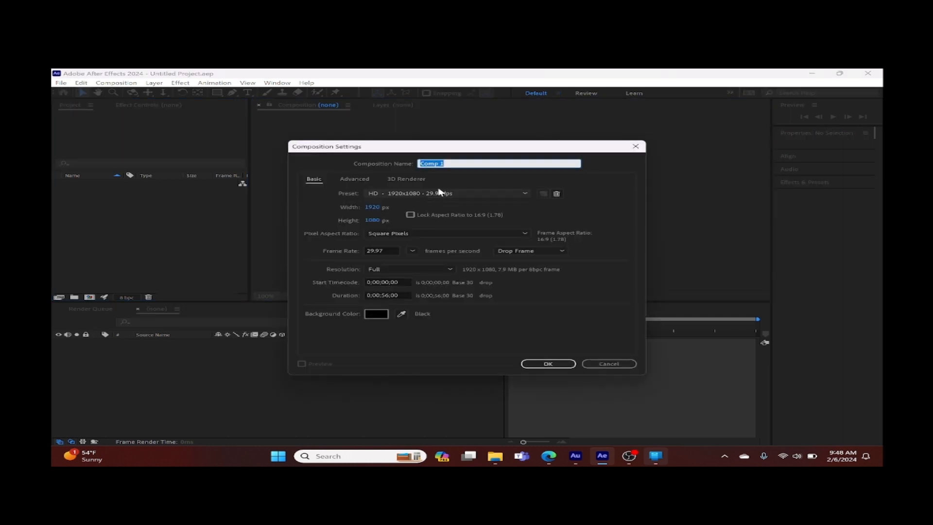
{"action": "mouse_move", "coordinate": [446, 187]}
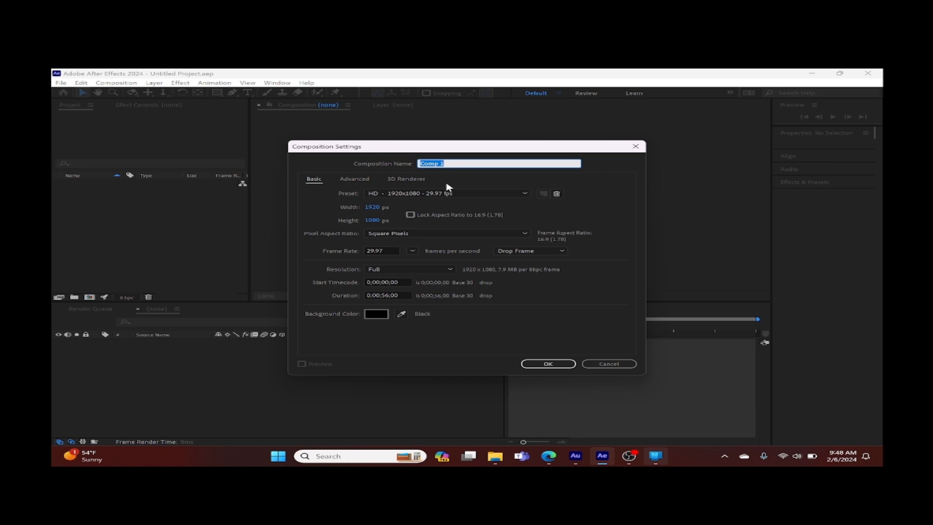
{"action": "mouse_move", "coordinate": [512, 186]}
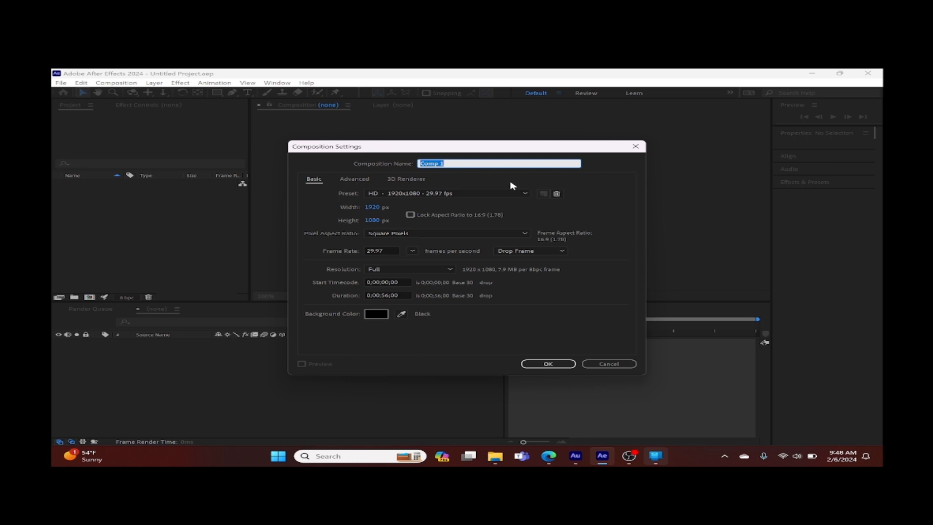
{"action": "type", "text": "SMOKE/FOG"}
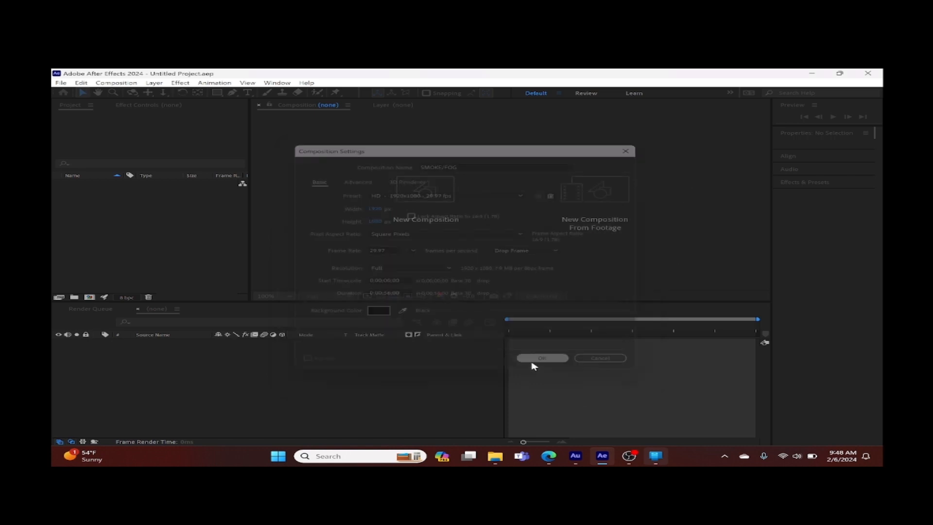
{"action": "left_click", "coordinate": [542, 358]}
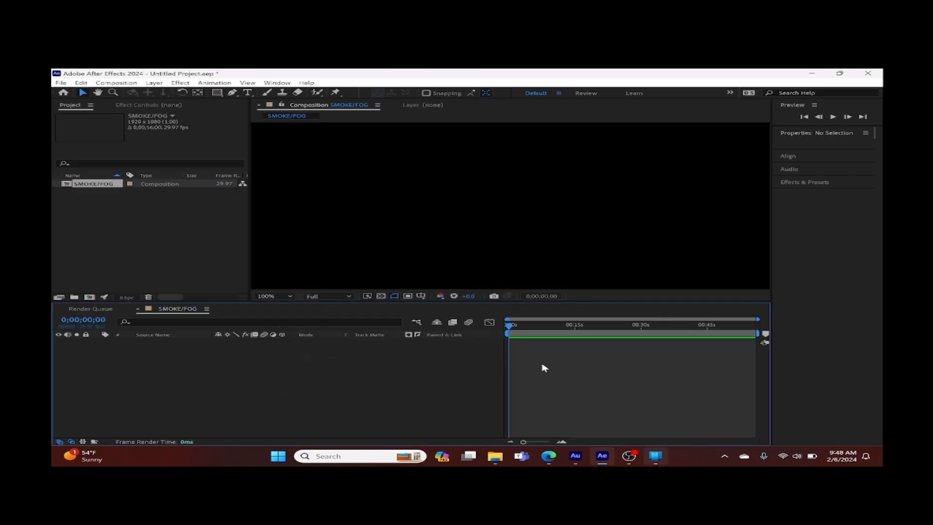
{"action": "mouse_move", "coordinate": [163, 358]}
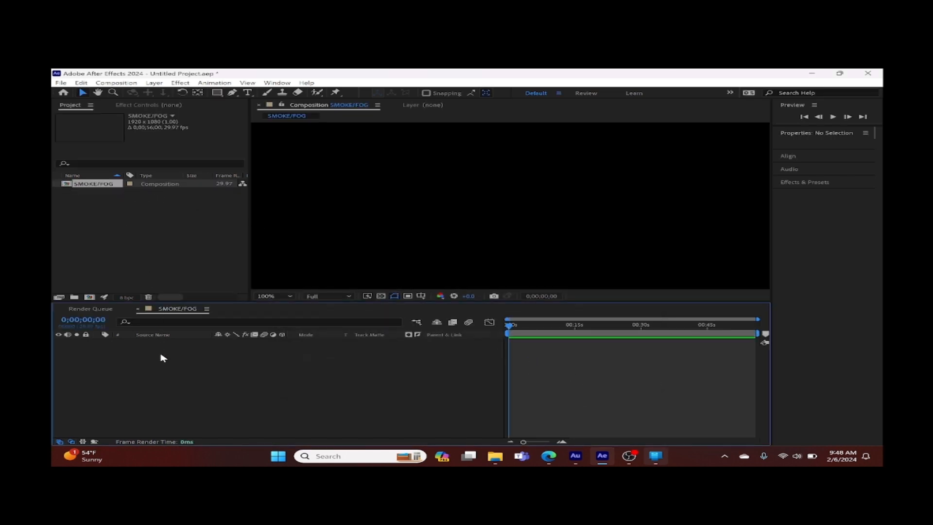
- Add a default full-frame Dark Gray Solid 1 layer to the SMOKE/FOG composition
{"action": "right_click", "coordinate": [163, 356]}
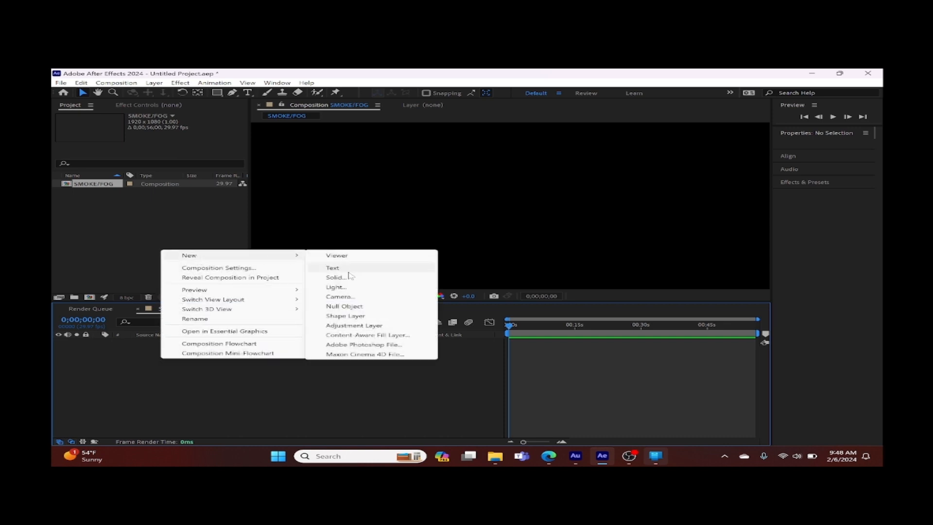
{"action": "left_click", "coordinate": [336, 277]}
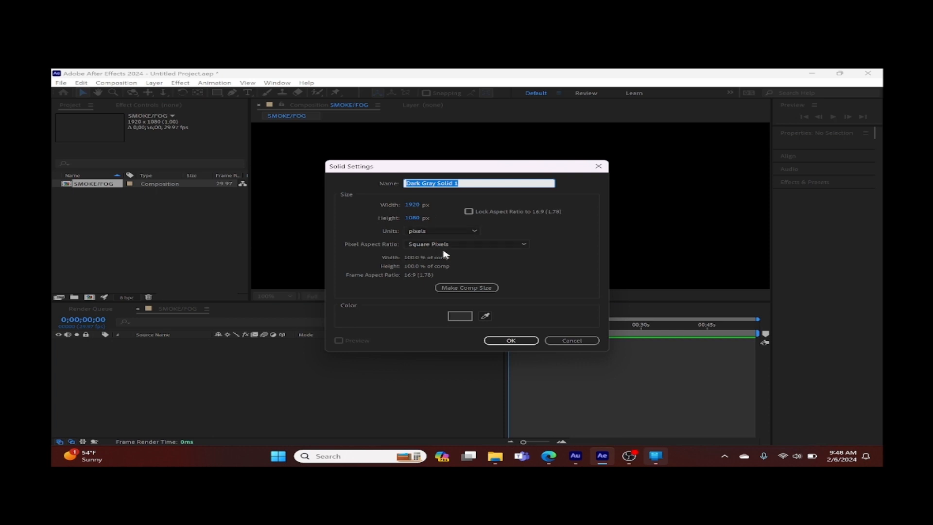
{"action": "left_click", "coordinate": [511, 340]}
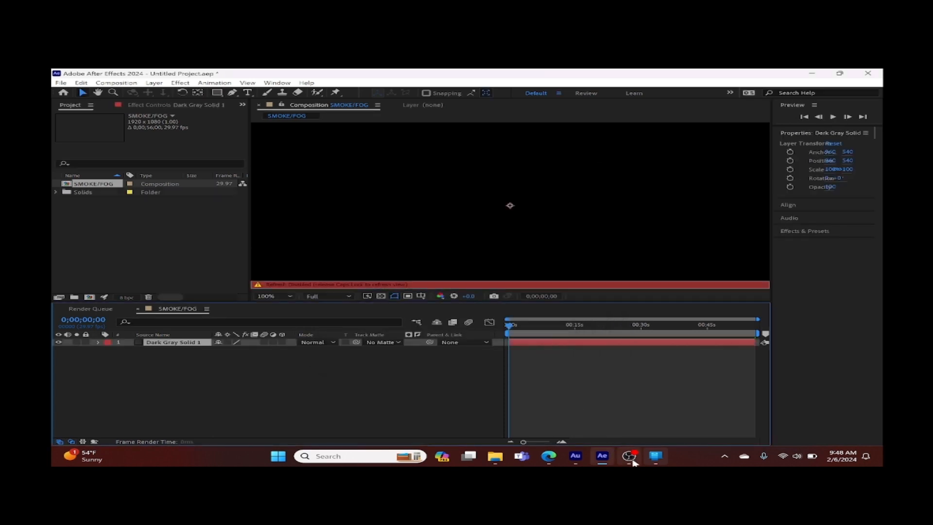
{"action": "mouse_move", "coordinate": [629, 456]}
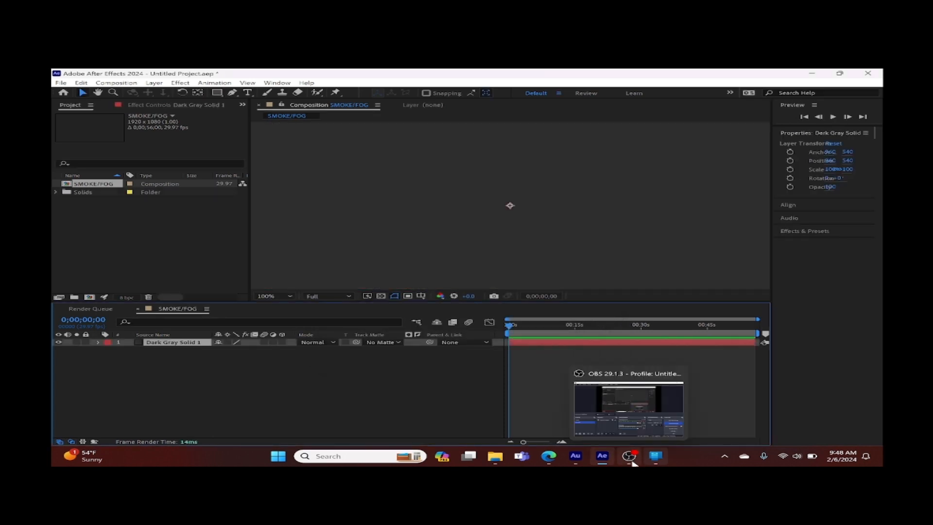
- Find Fractal Noise in Effects & Presets and apply it to the dark gray solid
{"action": "left_click", "coordinate": [804, 232]}
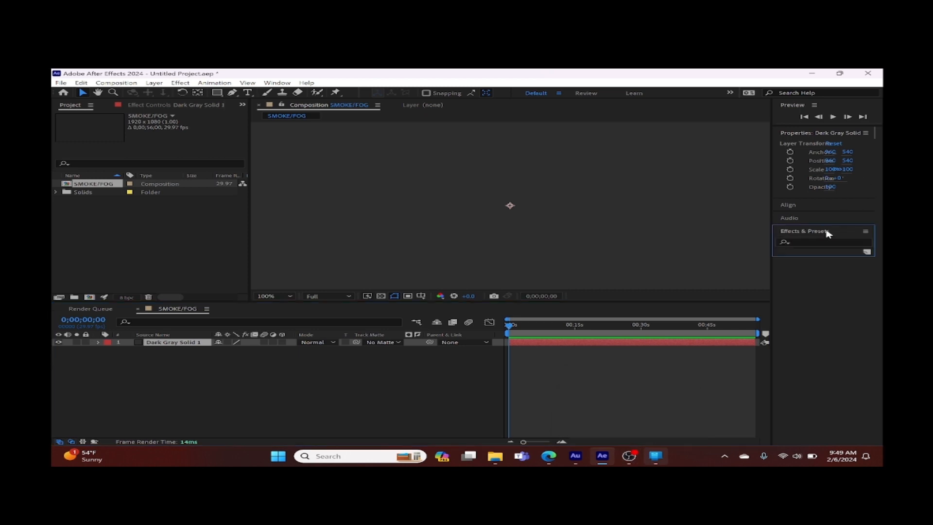
{"action": "left_click", "coordinate": [821, 242]}
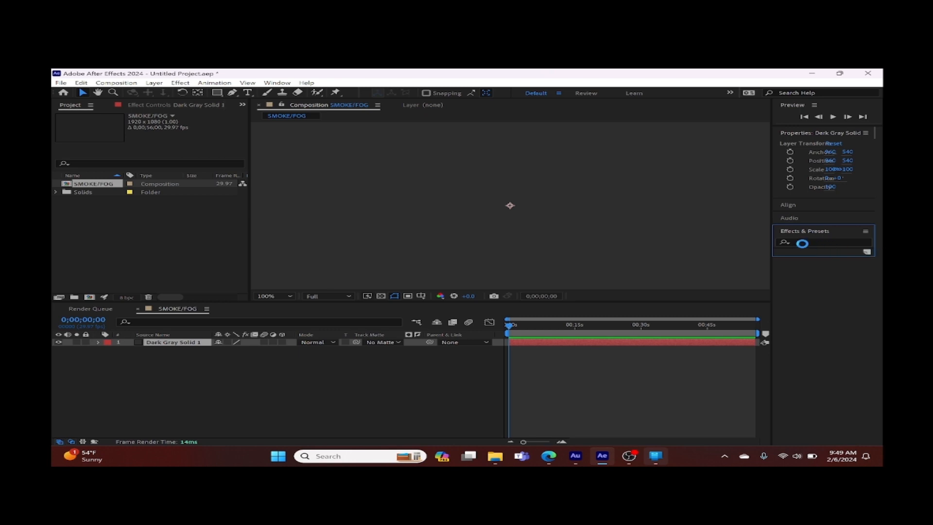
{"action": "left_click", "coordinate": [825, 242]}
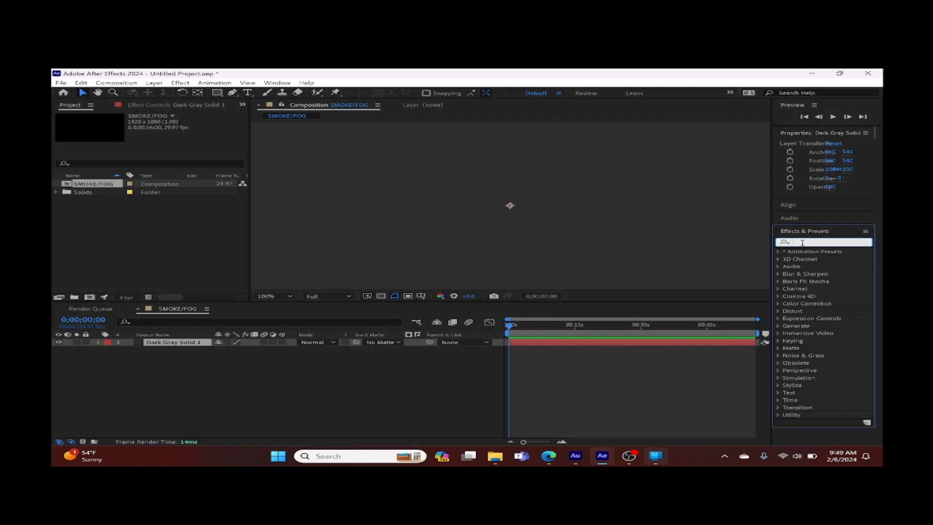
{"action": "type", "text": "fli"}
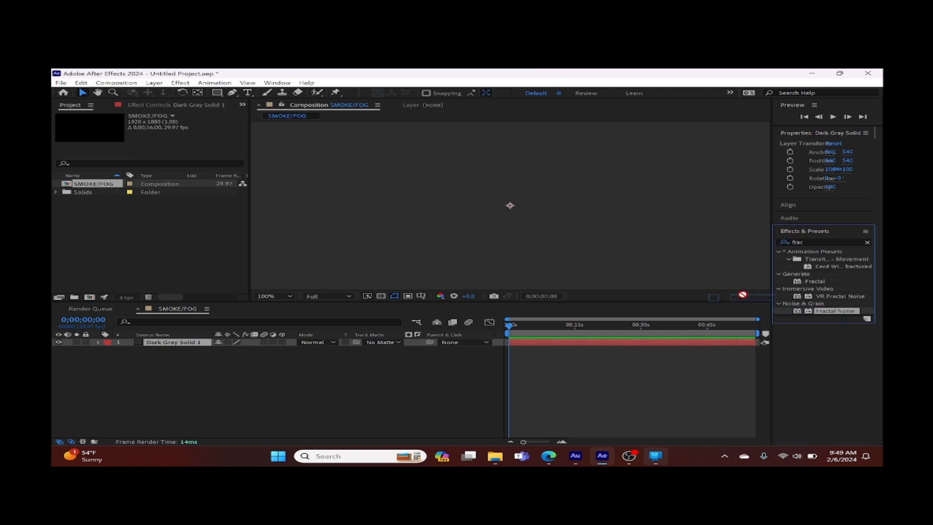
{"action": "double_click", "coordinate": [836, 311]}
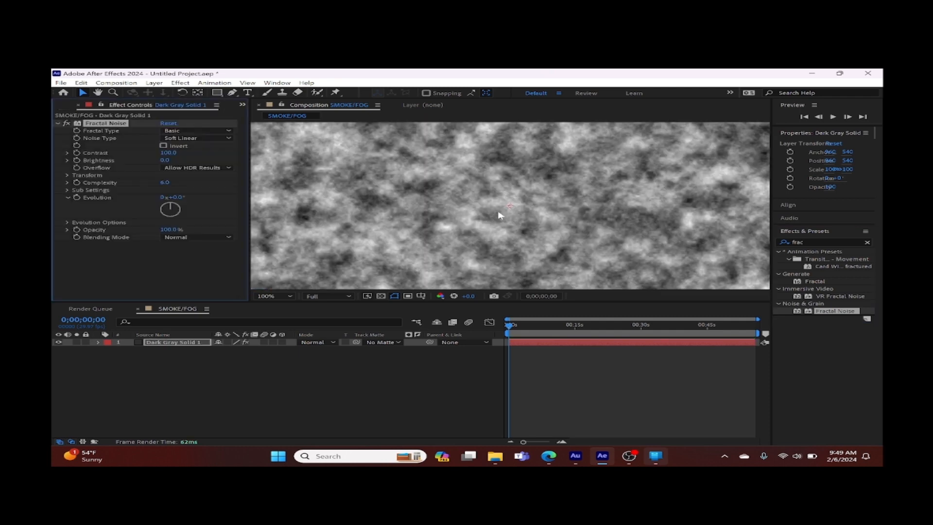
- View the composition at 50% and set Fractal Noise Contrast to 60 and Complexity to 5.7
{"action": "left_click", "coordinate": [269, 295]}
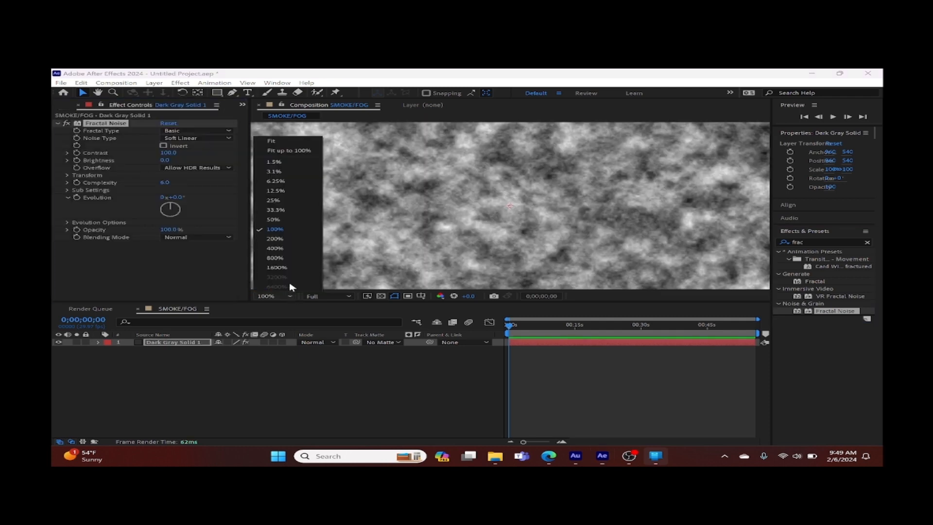
{"action": "left_click", "coordinate": [273, 218]}
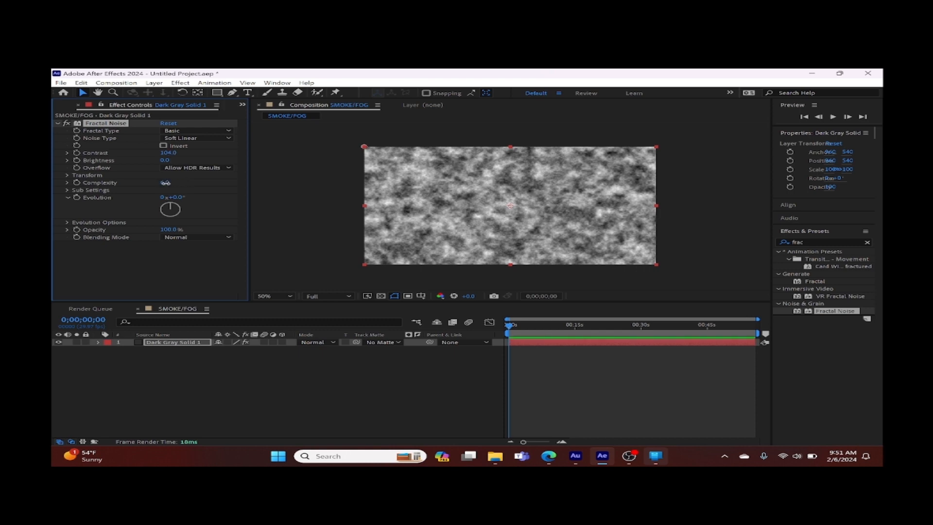
{"action": "double_click", "coordinate": [165, 183]}
{"action": "type", "text": "5.7"}
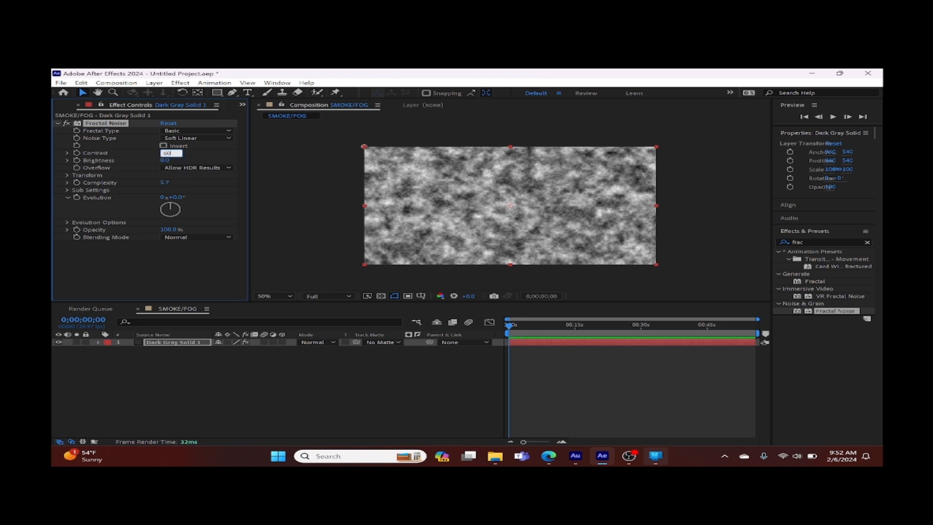
{"action": "mouse_move", "coordinate": [187, 213]}
{"action": "type", "text": "137"}
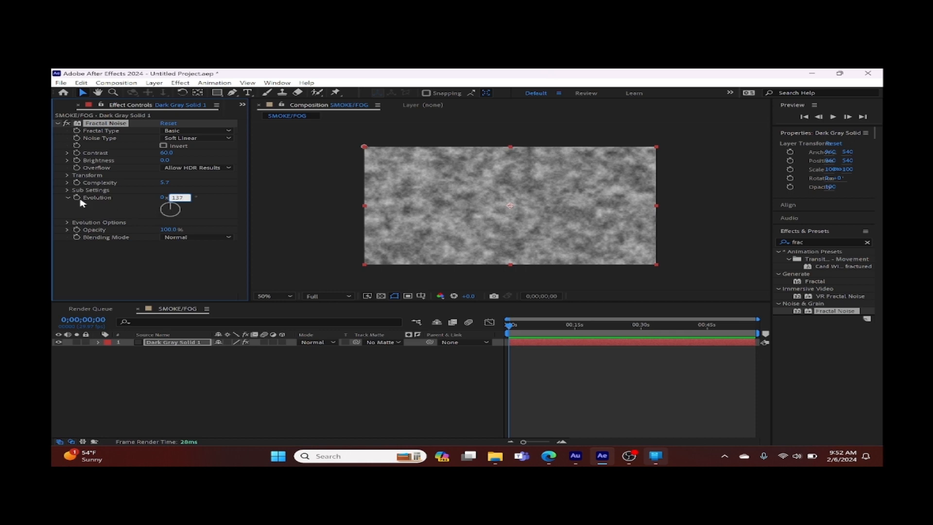
{"action": "mouse_move", "coordinate": [79, 201]}
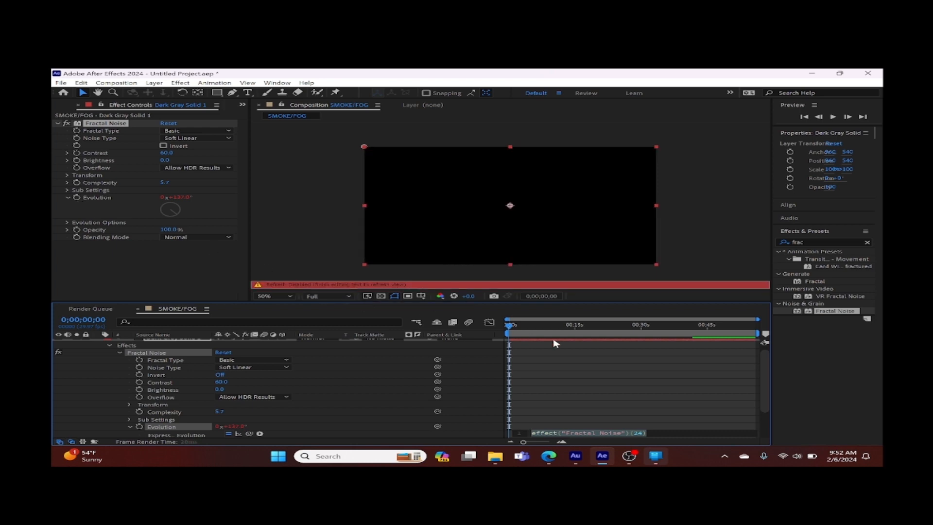
{"action": "mouse_move", "coordinate": [460, 292]}
{"action": "type", "text": "time*170"}
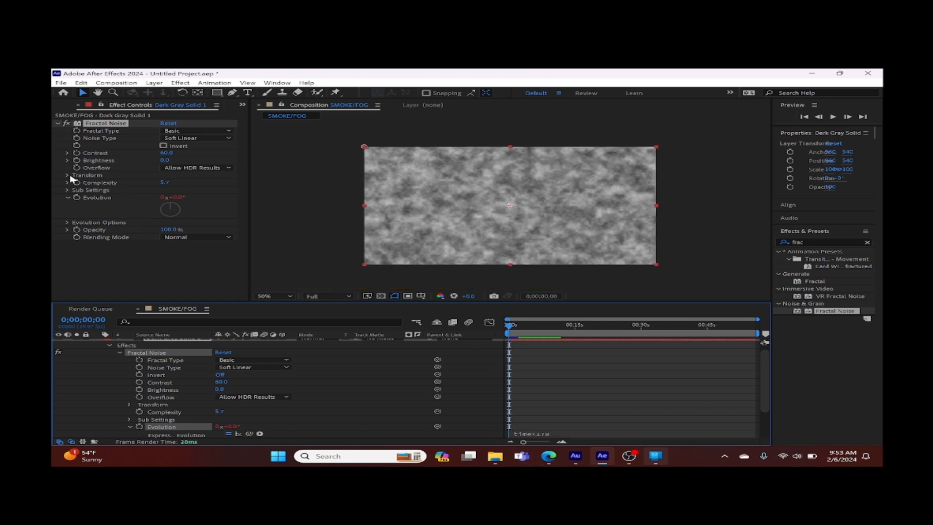
- Turn off uniform scaling and scale the noise to width 287 and height 296
{"action": "left_click", "coordinate": [67, 175]}
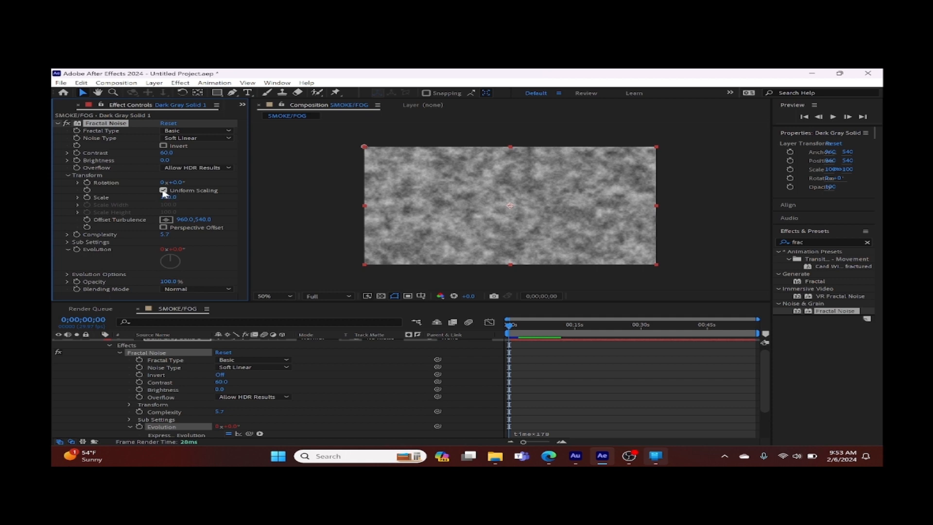
{"action": "left_click", "coordinate": [164, 190]}
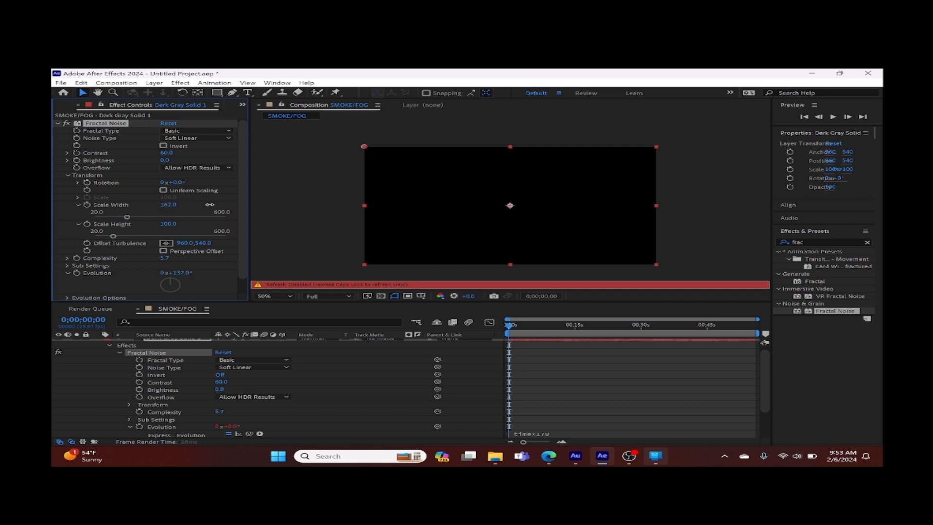
{"action": "left_click_drag", "start_coordinate": [168, 204], "coordinate": [183, 204]}
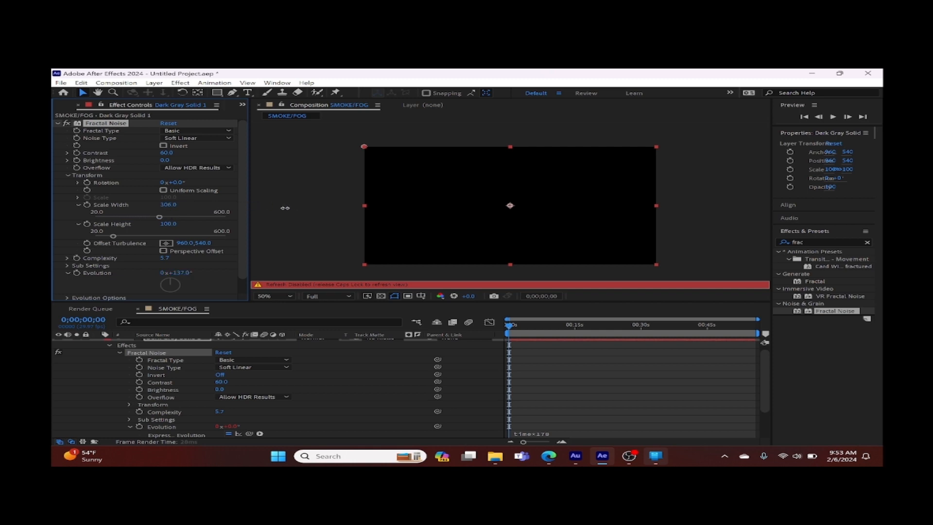
{"action": "left_click_drag", "start_coordinate": [168, 204], "coordinate": [161, 205]}
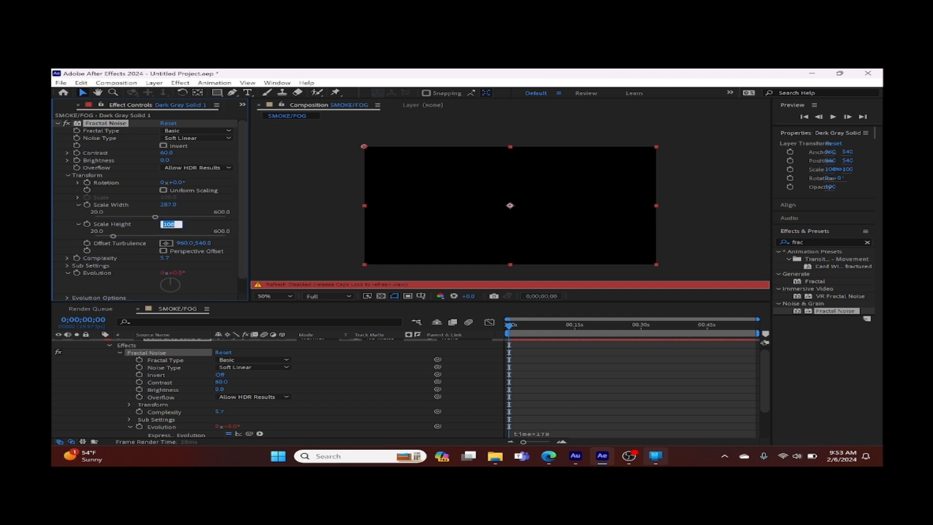
{"action": "type", "text": "296.0"}
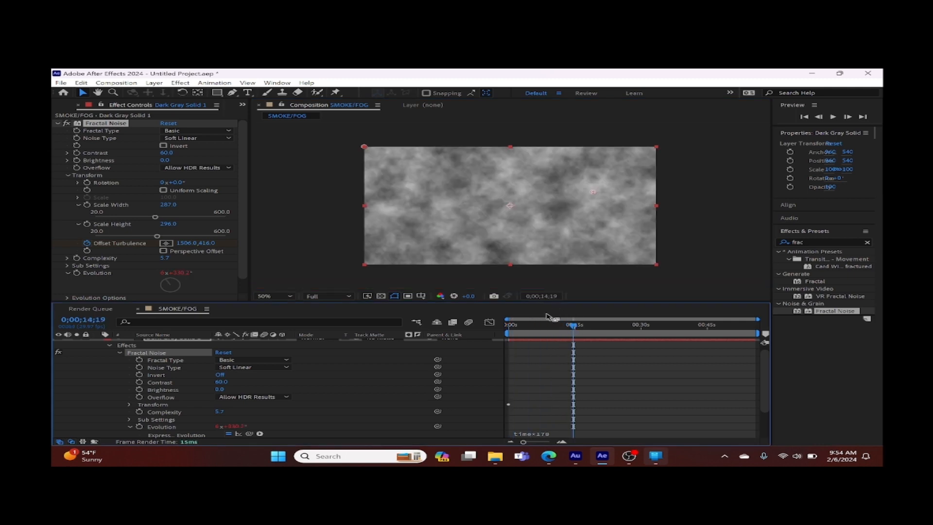
{"action": "mouse_move", "coordinate": [600, 195]}
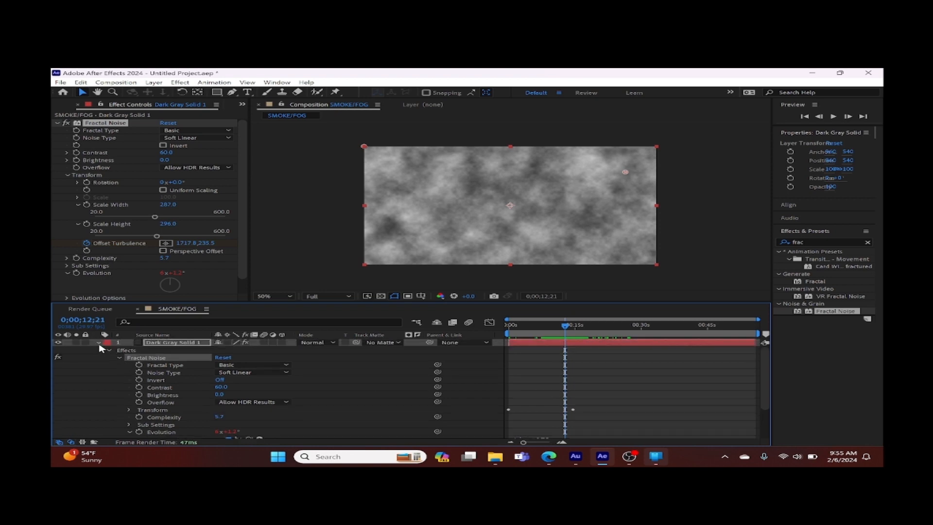
- Collapse the layer, reselect the solid and begin a four-point Pen mask over the lower frame
{"action": "left_click", "coordinate": [109, 350]}
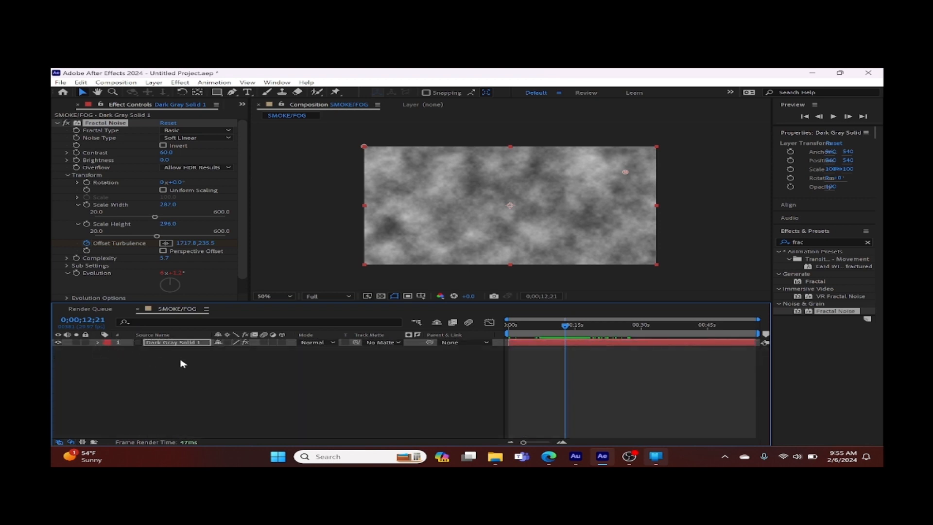
{"action": "left_click", "coordinate": [244, 361]}
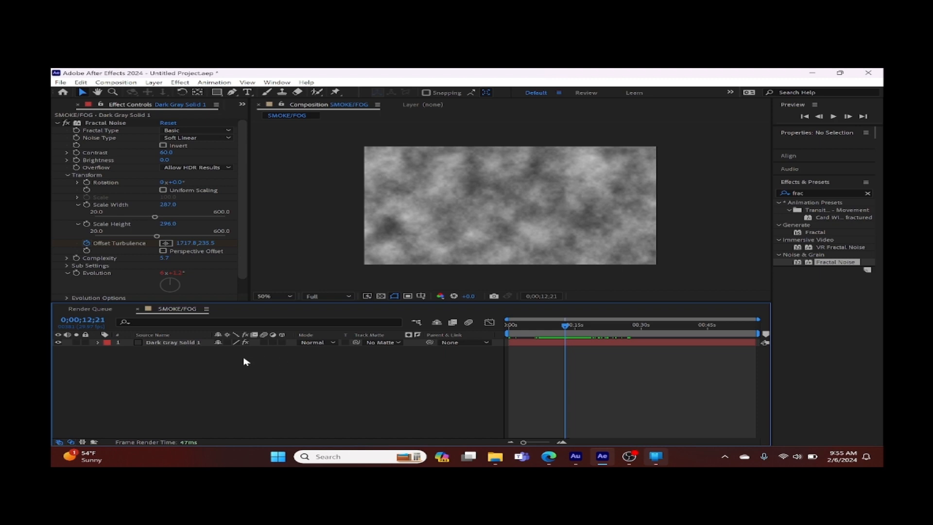
{"action": "right_click", "coordinate": [173, 343]}
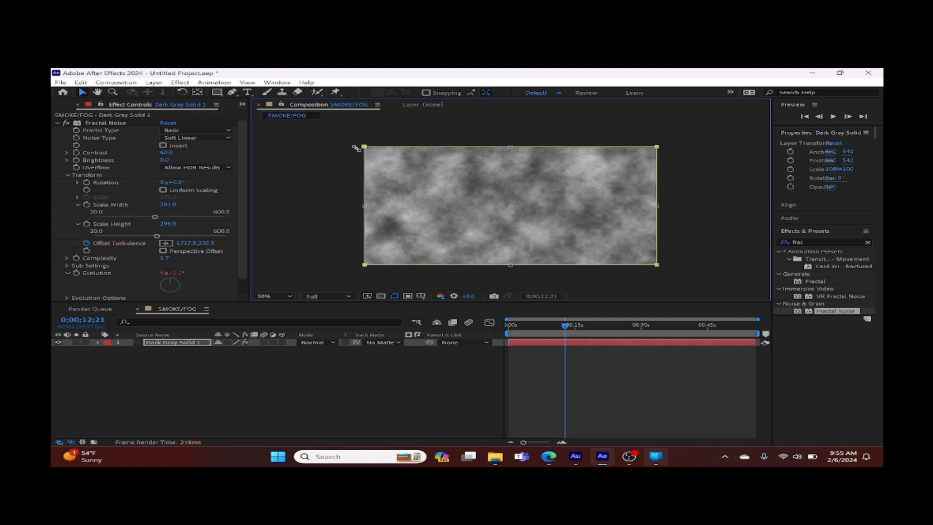
{"action": "left_click", "coordinate": [100, 342]}
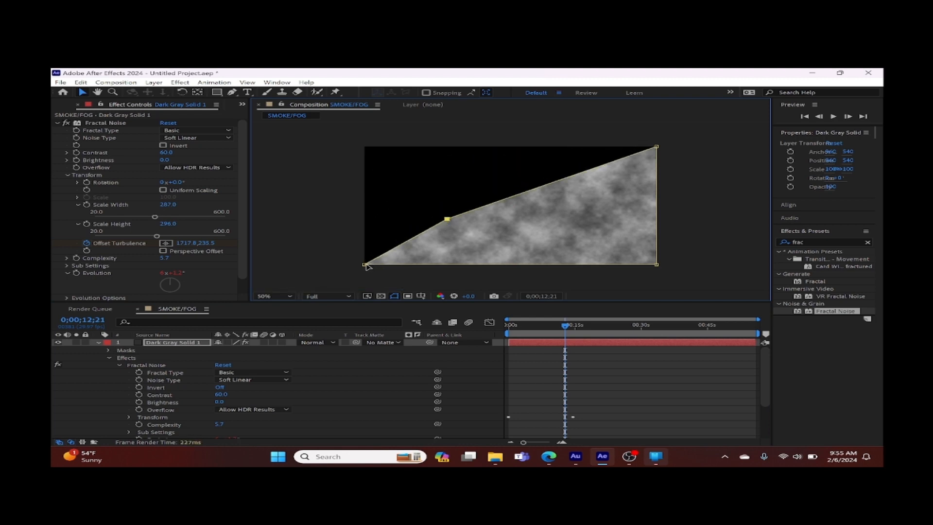
{"action": "mouse_move", "coordinate": [407, 262]}
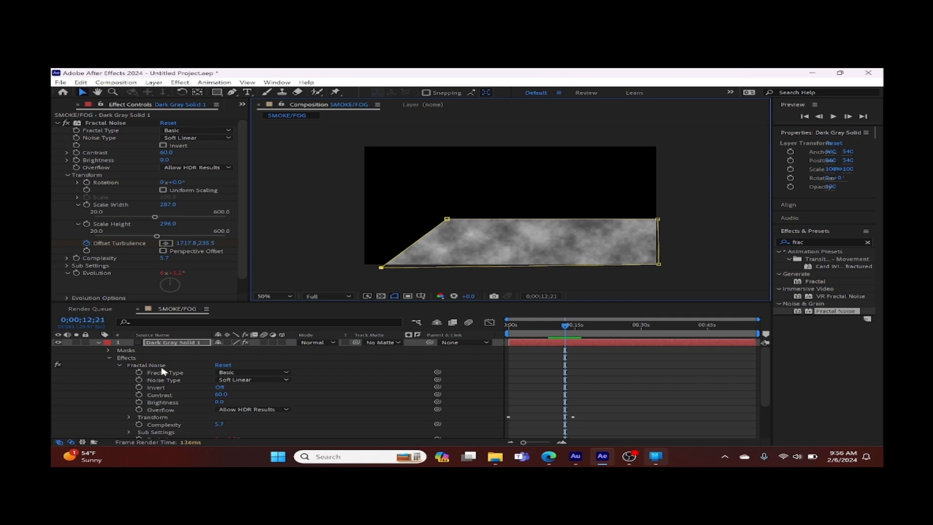
- Expand Masks > Mask 1 and feather the mask to about 195 pixels
{"action": "left_click", "coordinate": [109, 350]}
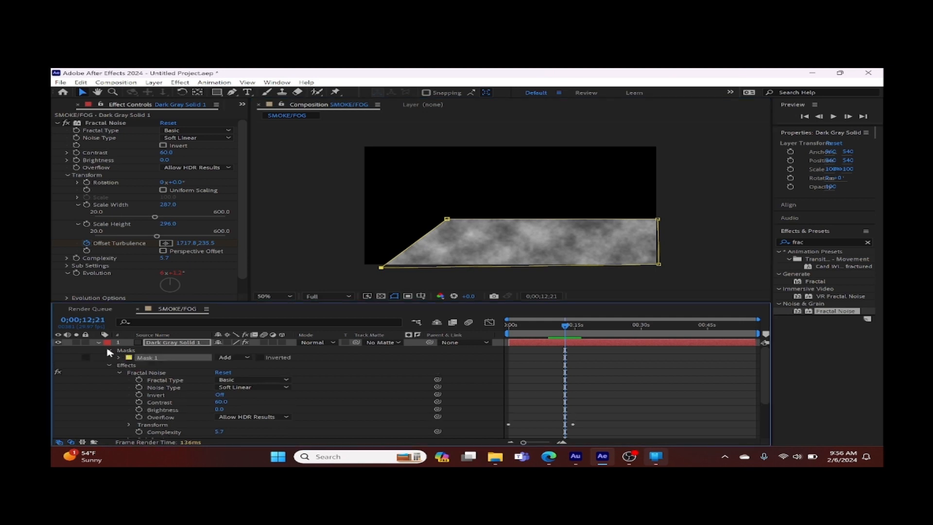
{"action": "mouse_move", "coordinate": [122, 361]}
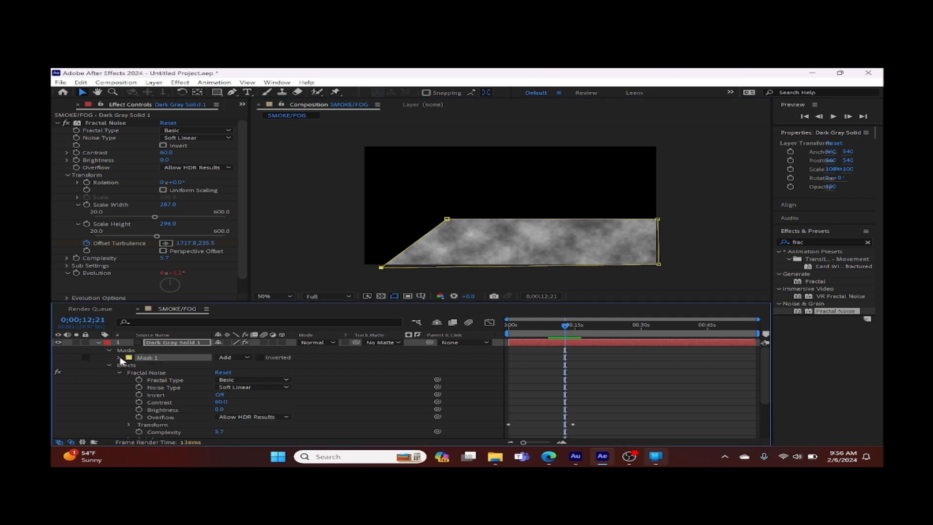
{"action": "left_click", "coordinate": [118, 357]}
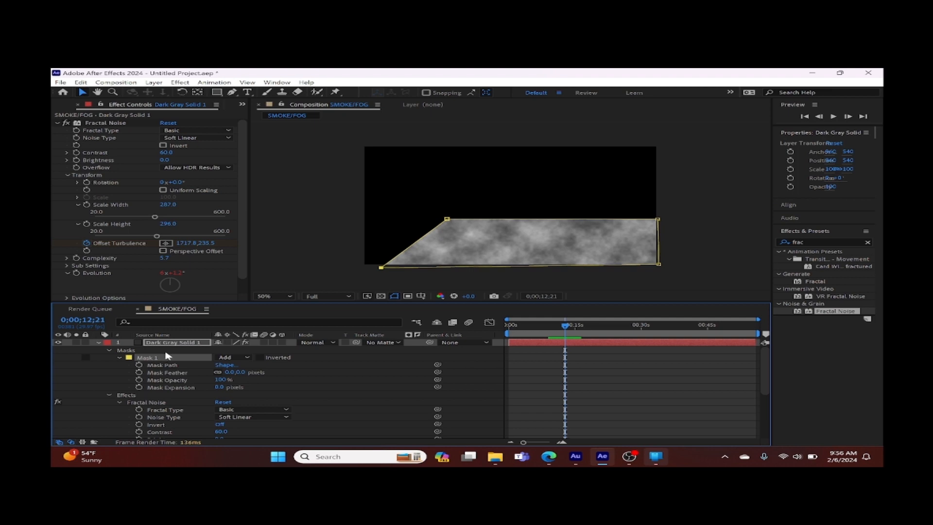
{"action": "mouse_move", "coordinate": [171, 363]}
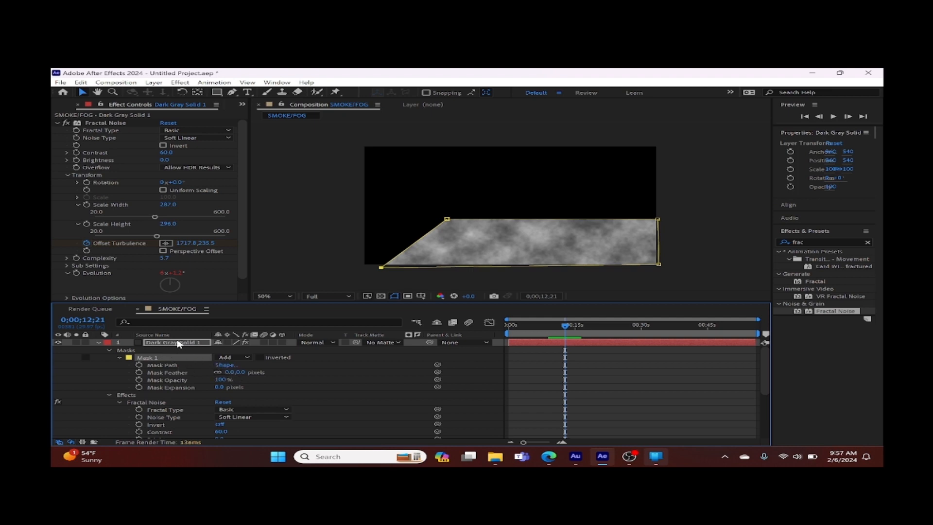
{"action": "left_click", "coordinate": [174, 342]}
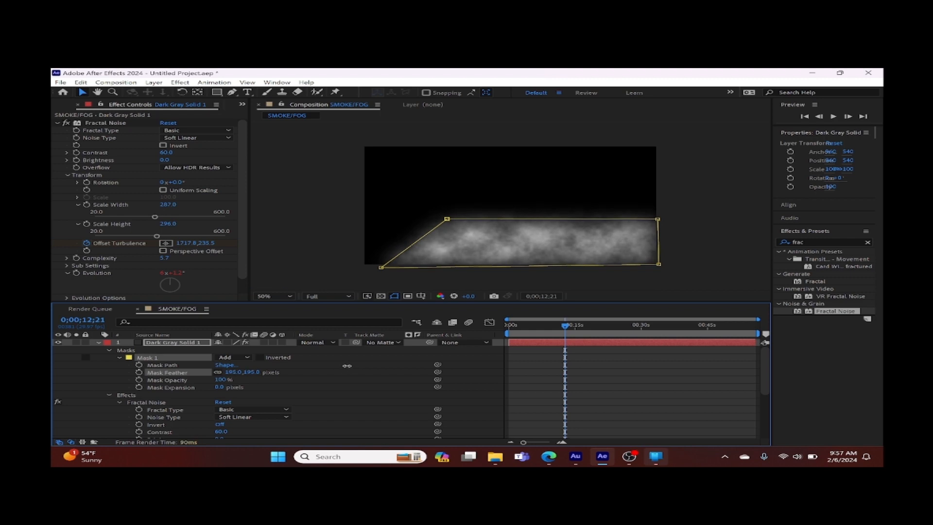
{"action": "mouse_move", "coordinate": [285, 373]}
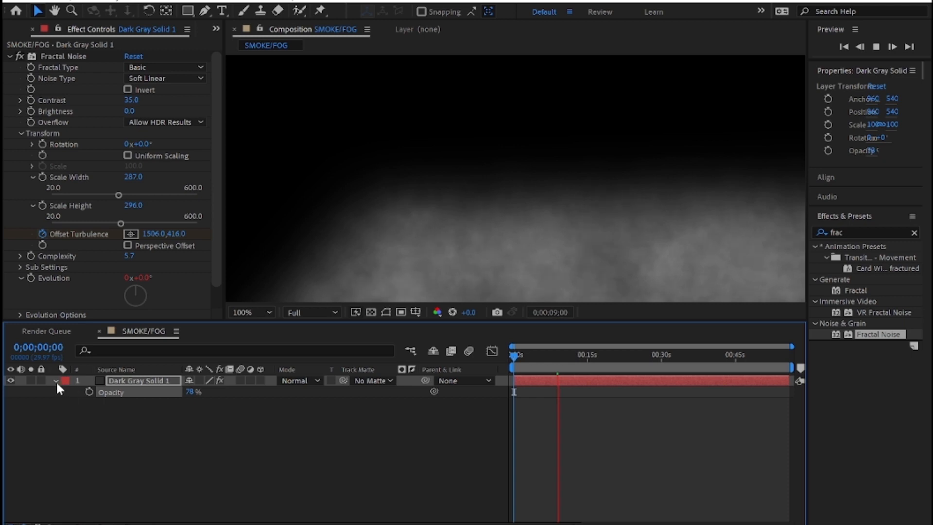
- Set Mask Feather to 319 and layer Opacity to 45%, then deselect to view the fog
{"action": "left_click", "coordinate": [55, 381]}
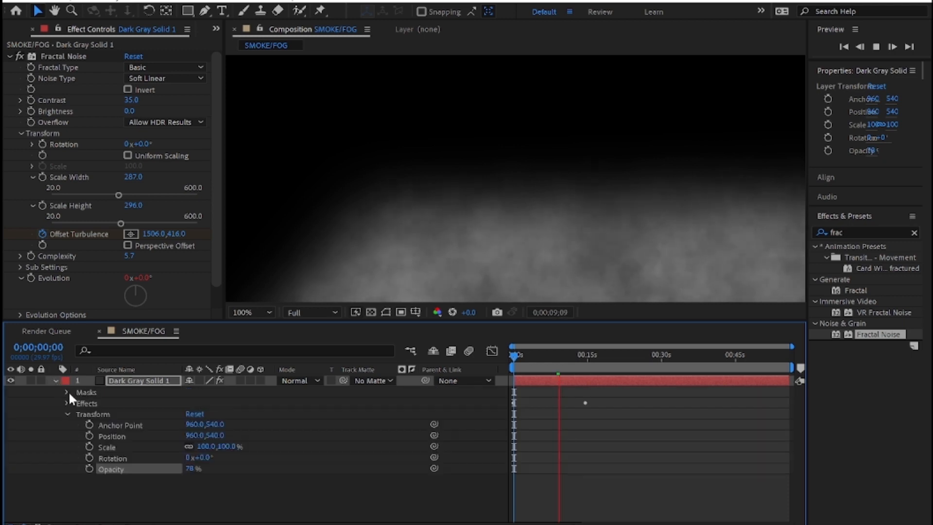
{"action": "left_click", "coordinate": [67, 392]}
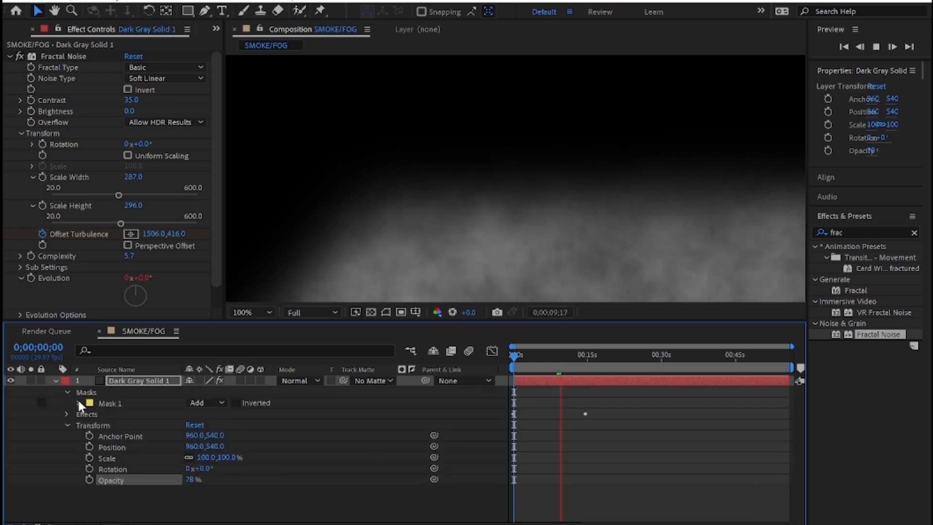
{"action": "left_click", "coordinate": [79, 402]}
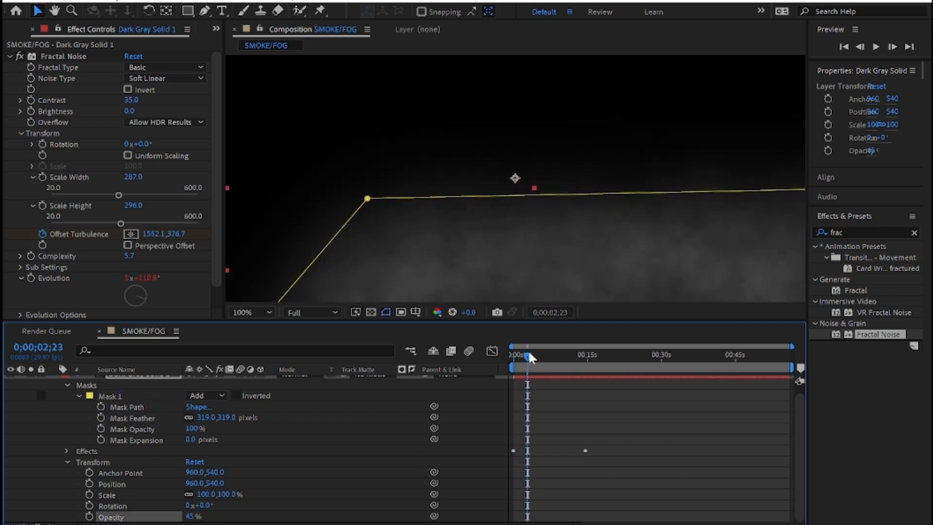
{"action": "mouse_move", "coordinate": [574, 354]}
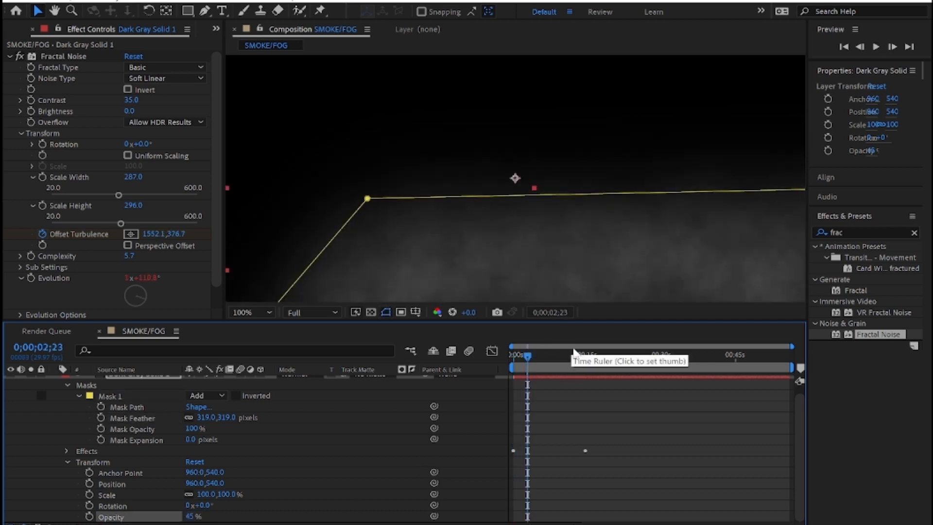
{"action": "mouse_move", "coordinate": [71, 100]}
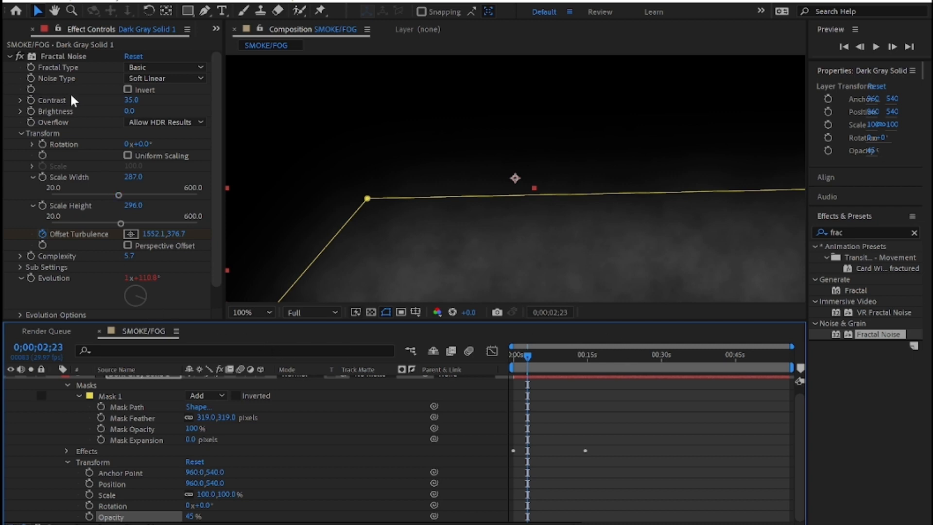
{"action": "mouse_move", "coordinate": [131, 401]}
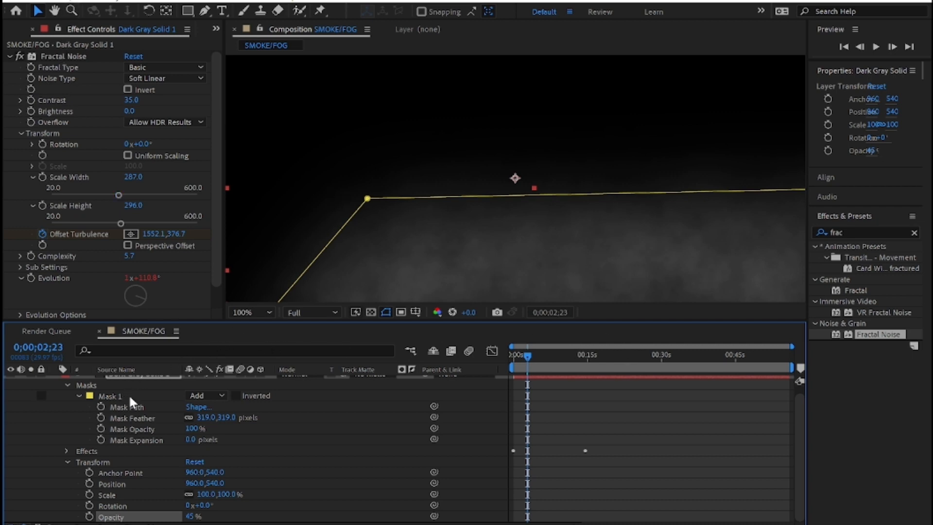
{"action": "left_click", "coordinate": [66, 385]}
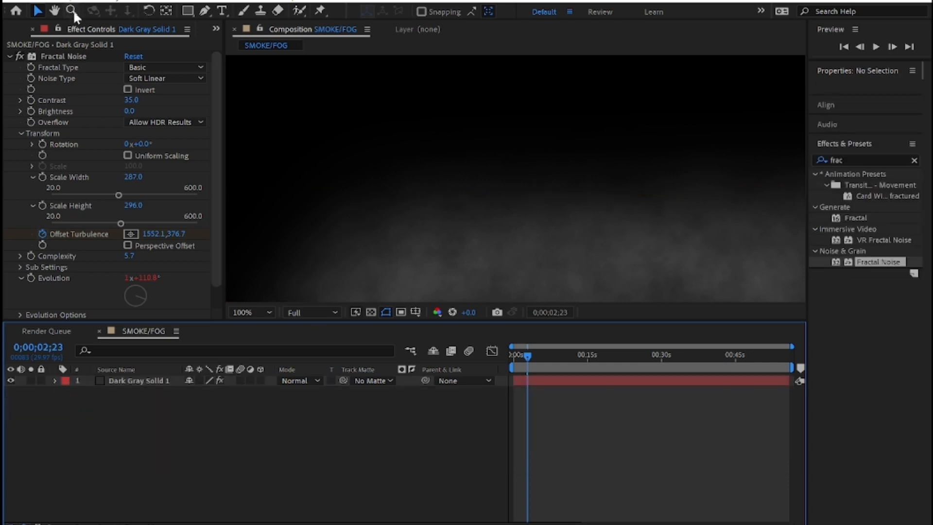
{"action": "left_click", "coordinate": [84, 3]}
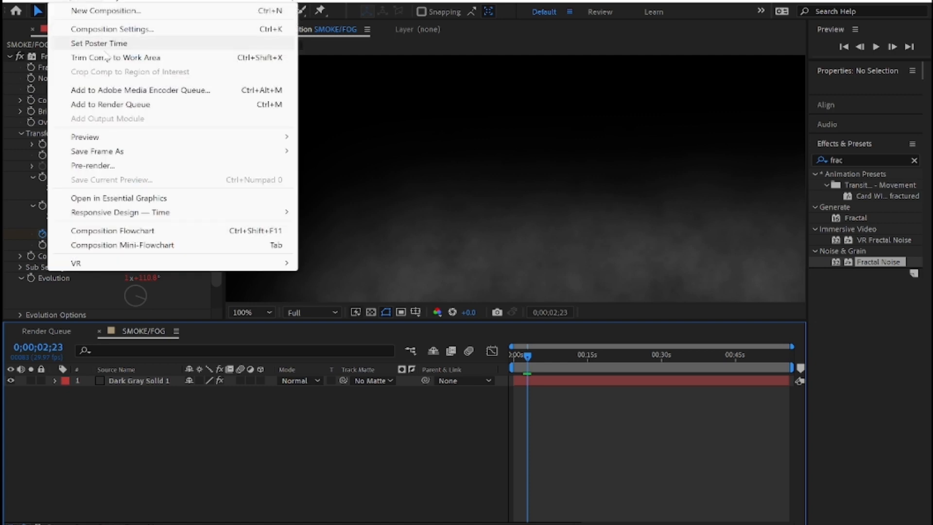